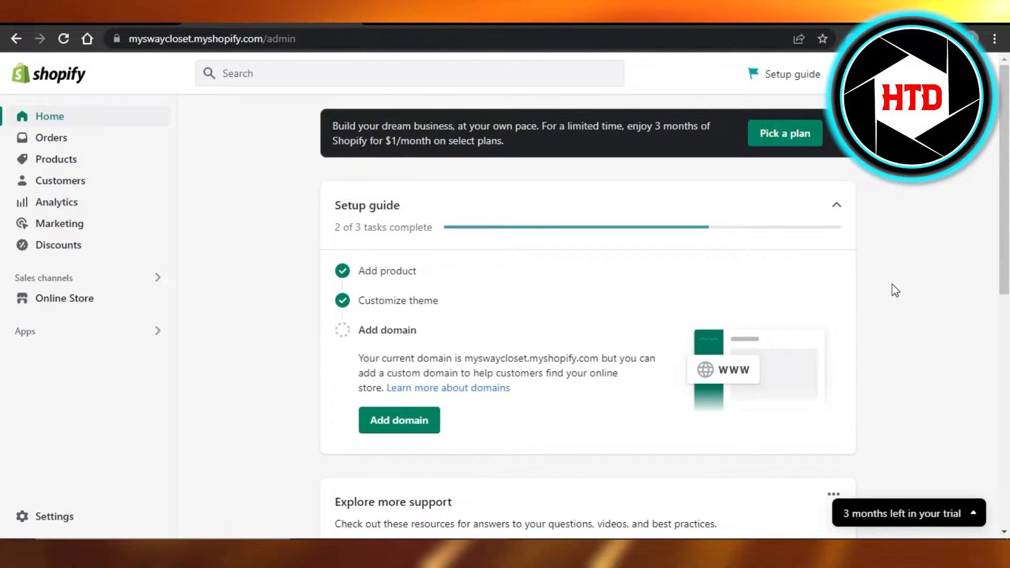
{"action": "mouse_move", "coordinate": [459, 236]}
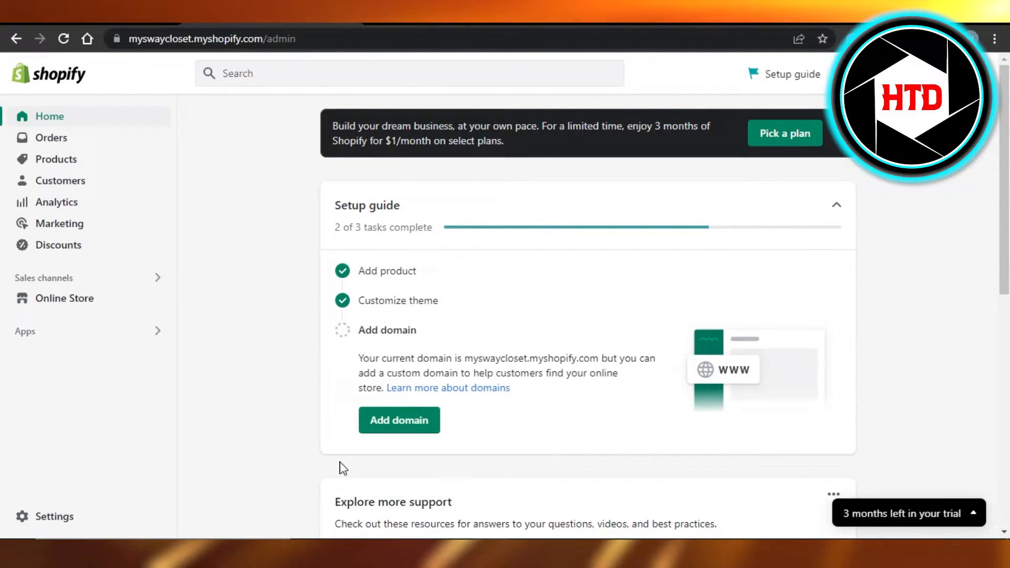
{"action": "mouse_move", "coordinate": [70, 487]}
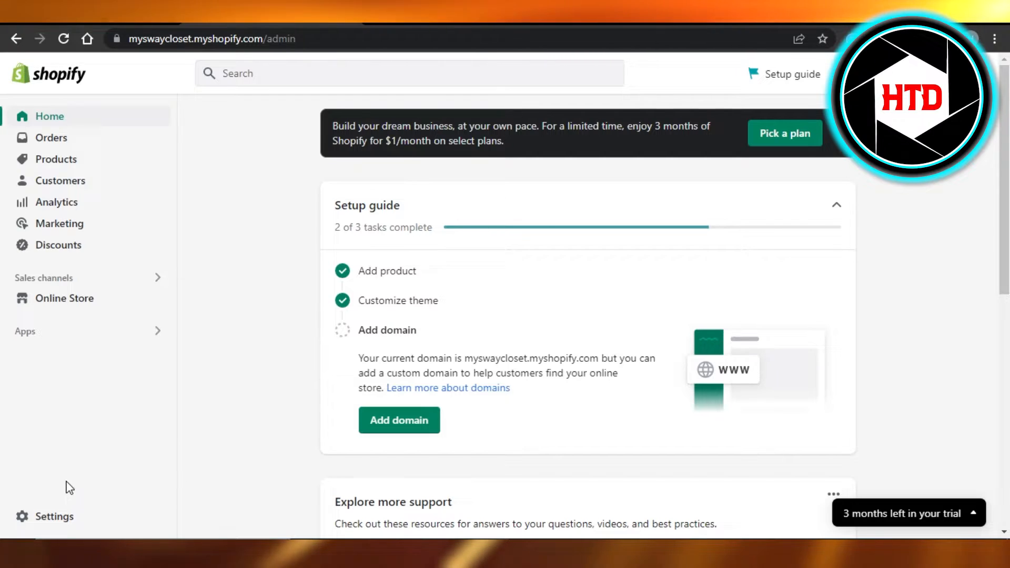
Step: Go to Settings and open Domains to view the primary myshopify domain
{"action": "left_click", "coordinate": [54, 516]}
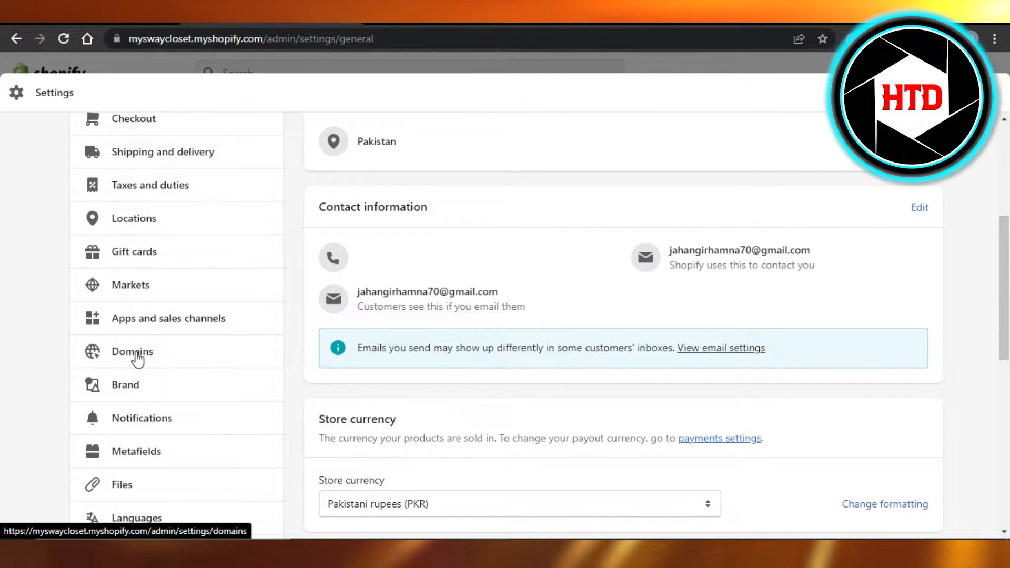
{"action": "left_click", "coordinate": [132, 350]}
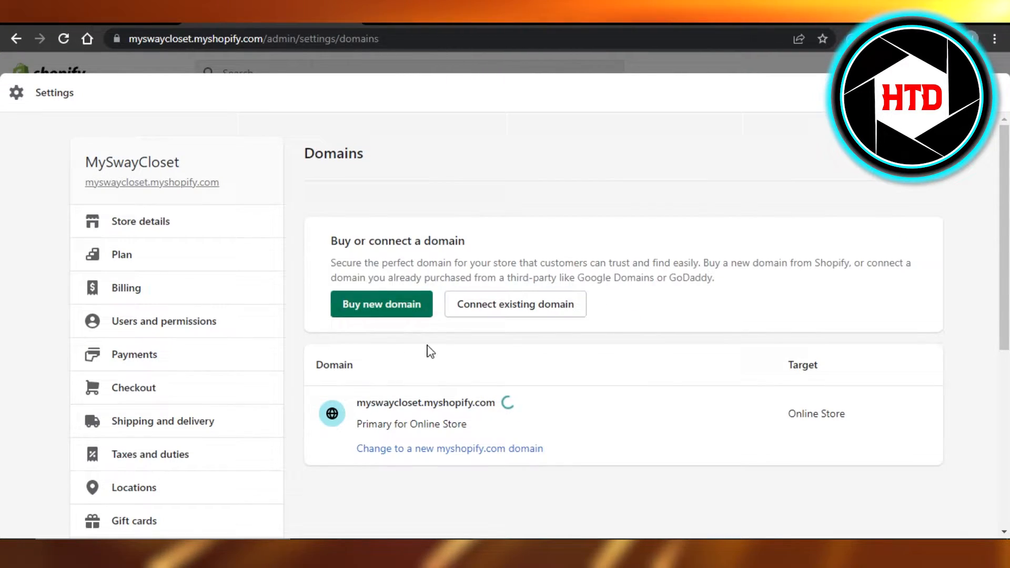
{"action": "mouse_move", "coordinate": [462, 304]}
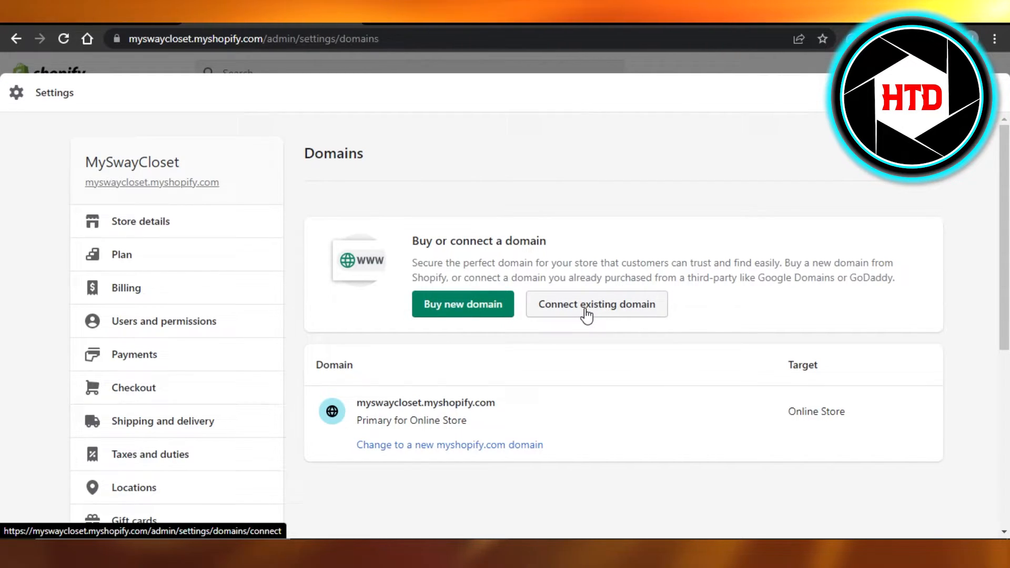
{"action": "left_click", "coordinate": [596, 304]}
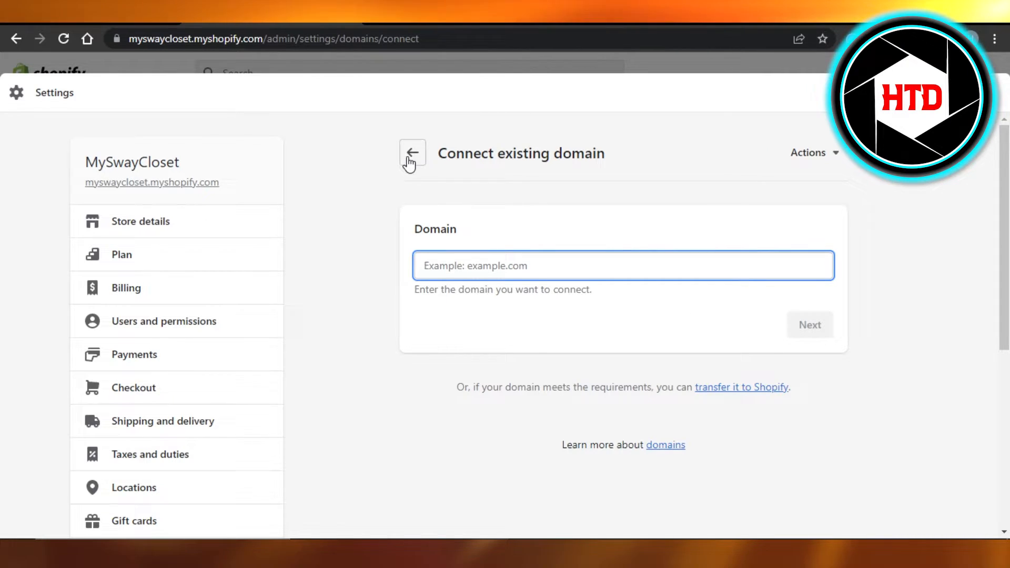
{"action": "left_click", "coordinate": [412, 153]}
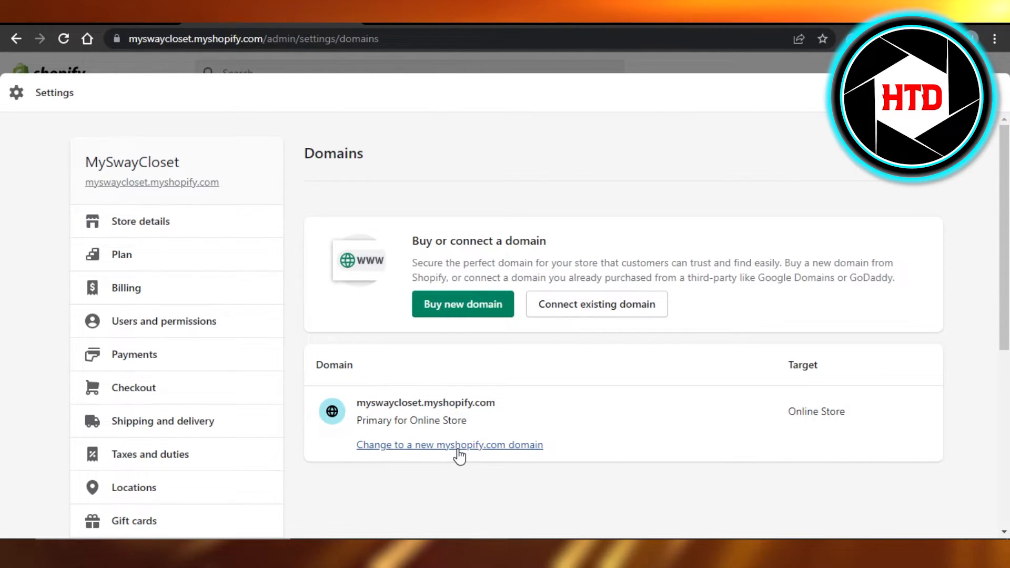
{"action": "mouse_move", "coordinate": [467, 447]}
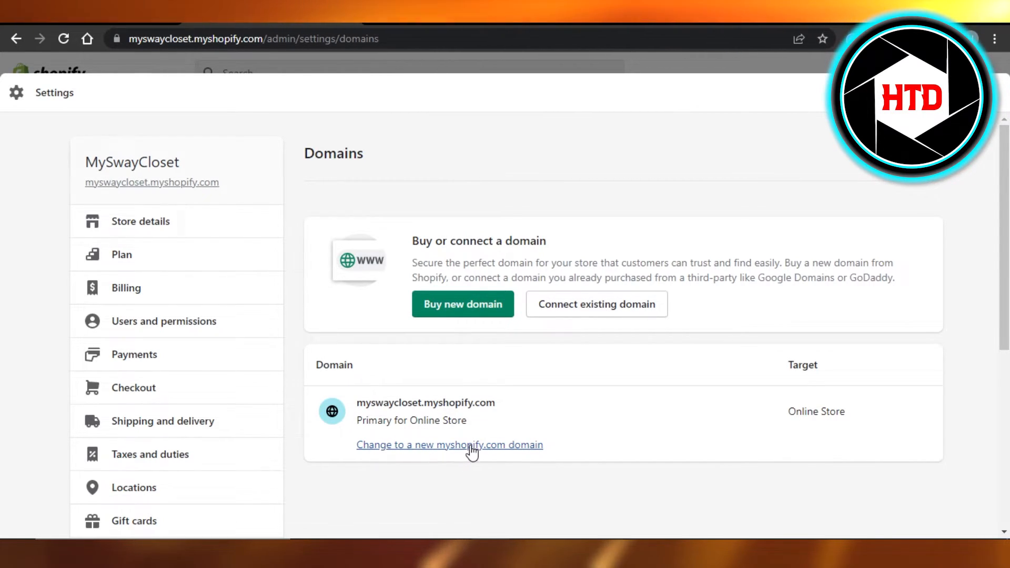
{"action": "left_click", "coordinate": [448, 444]}
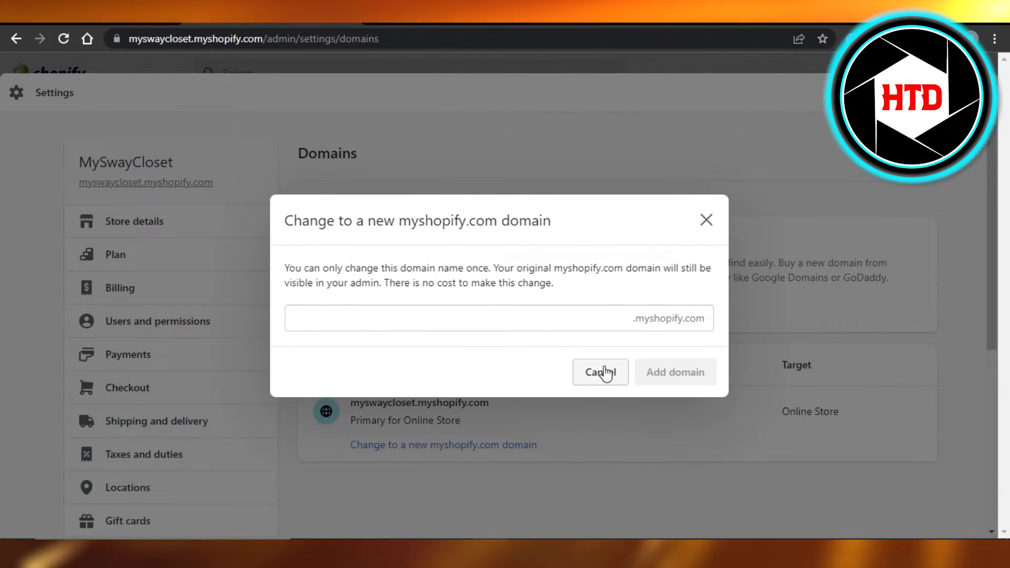
{"action": "left_click", "coordinate": [599, 372]}
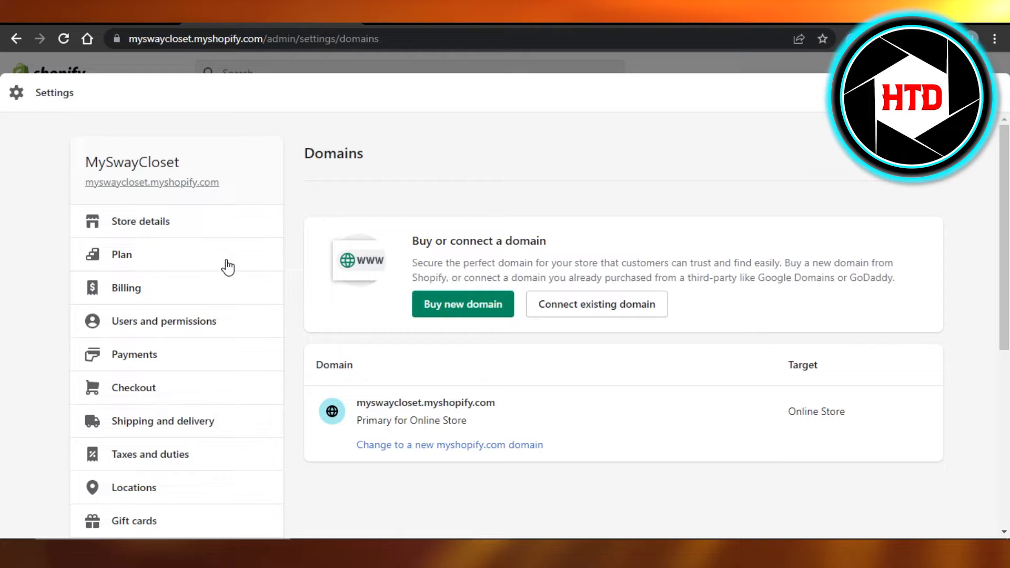
{"action": "mouse_move", "coordinate": [160, 348]}
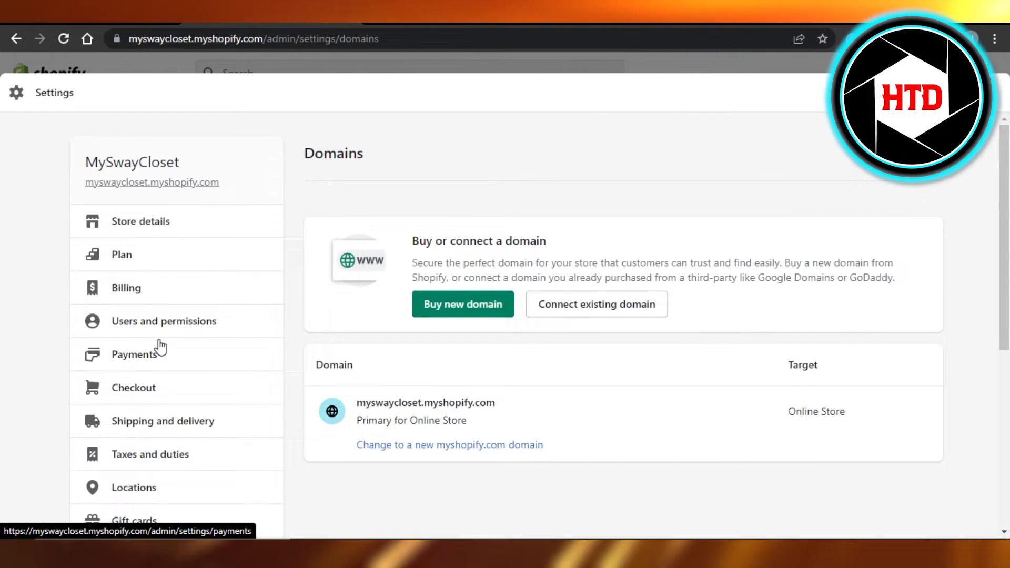
Step: Open Users and permissions and start Transfer ownership from the Store owner card
{"action": "left_click", "coordinate": [164, 321]}
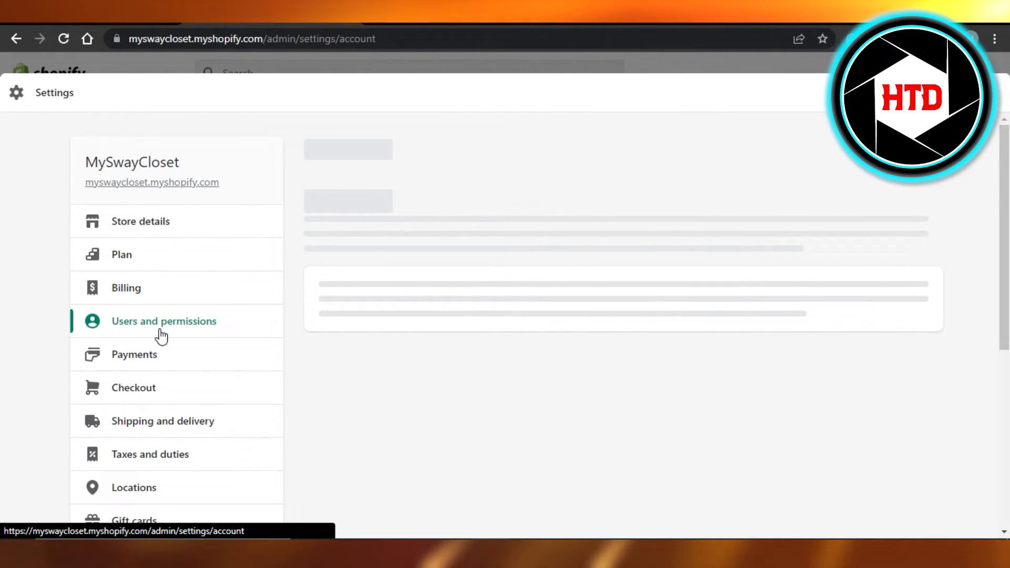
{"action": "left_click", "coordinate": [163, 320]}
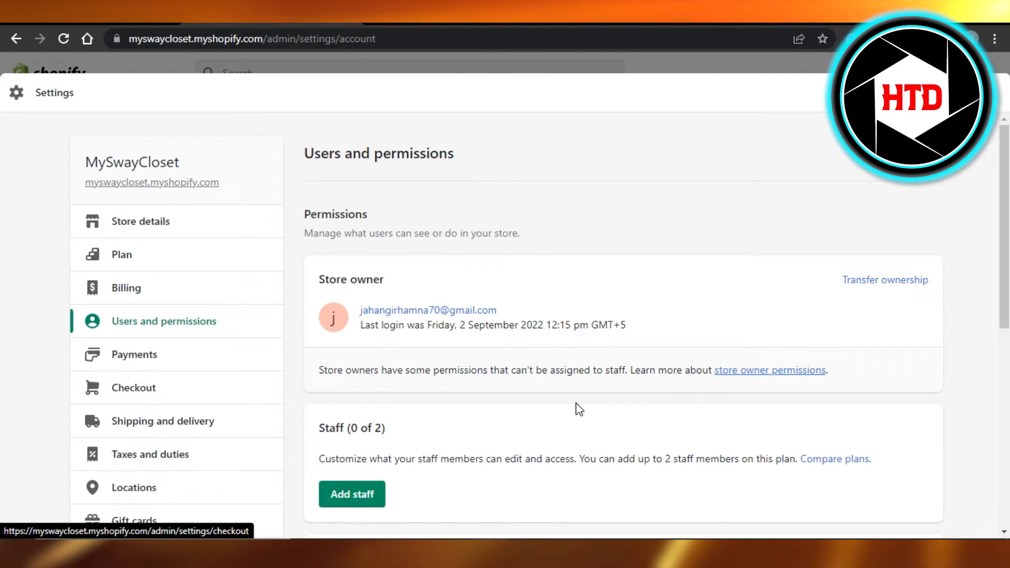
{"action": "mouse_move", "coordinate": [885, 280]}
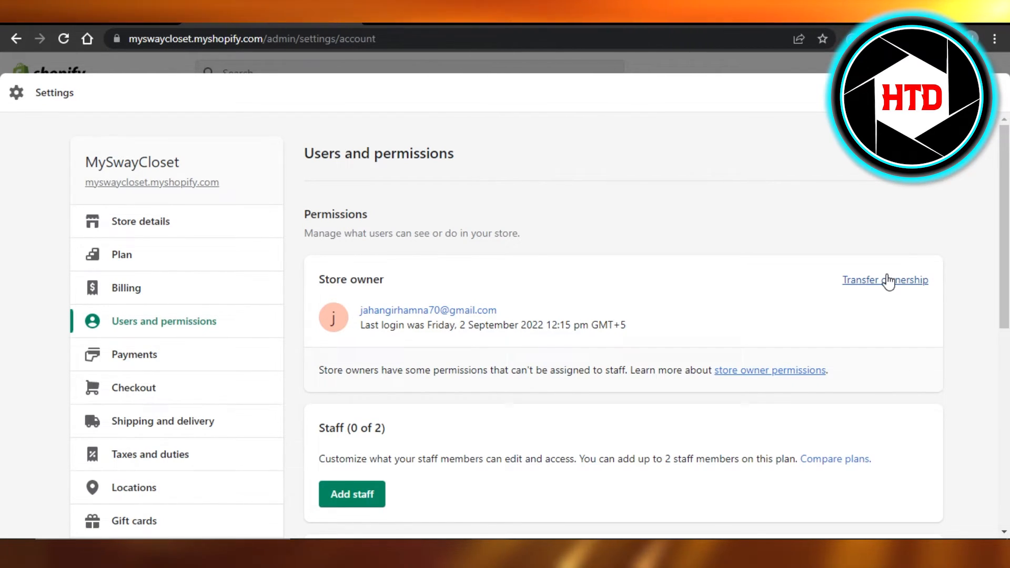
{"action": "left_click", "coordinate": [885, 279]}
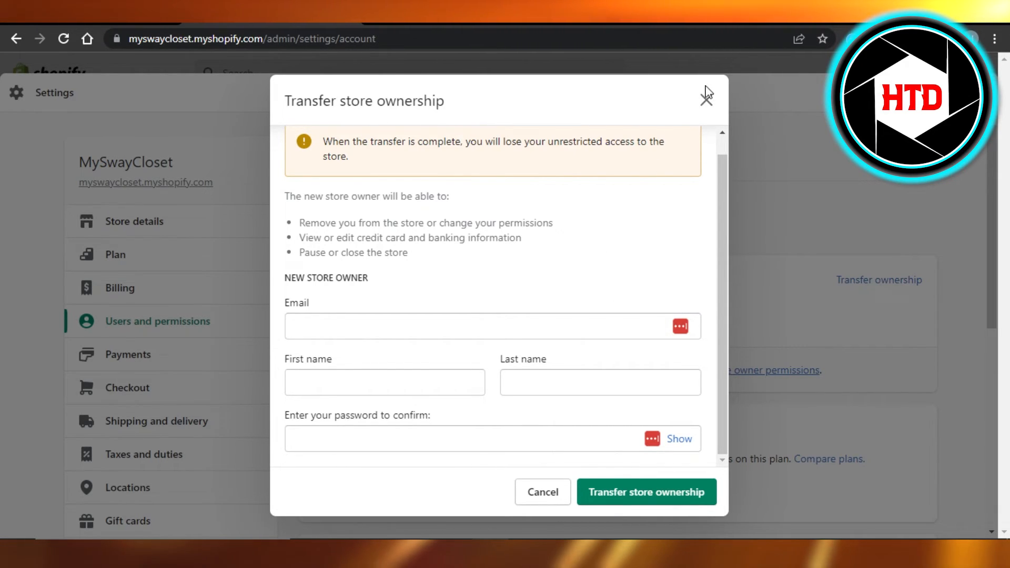
Step: Dismiss the Transfer store ownership dialog unfilled, keeping the current owner
{"action": "left_click", "coordinate": [705, 94]}
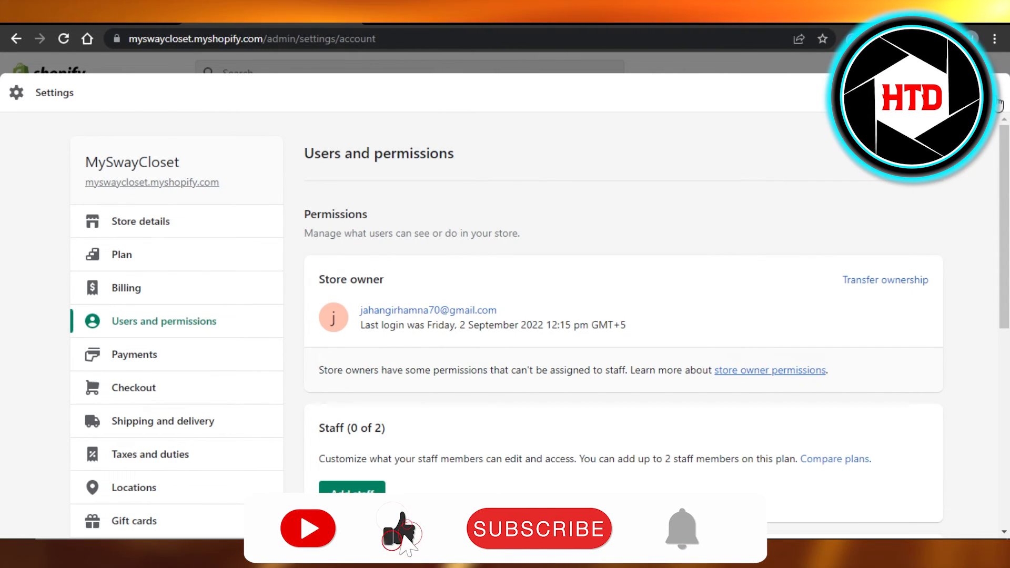
{"action": "left_click", "coordinate": [538, 528]}
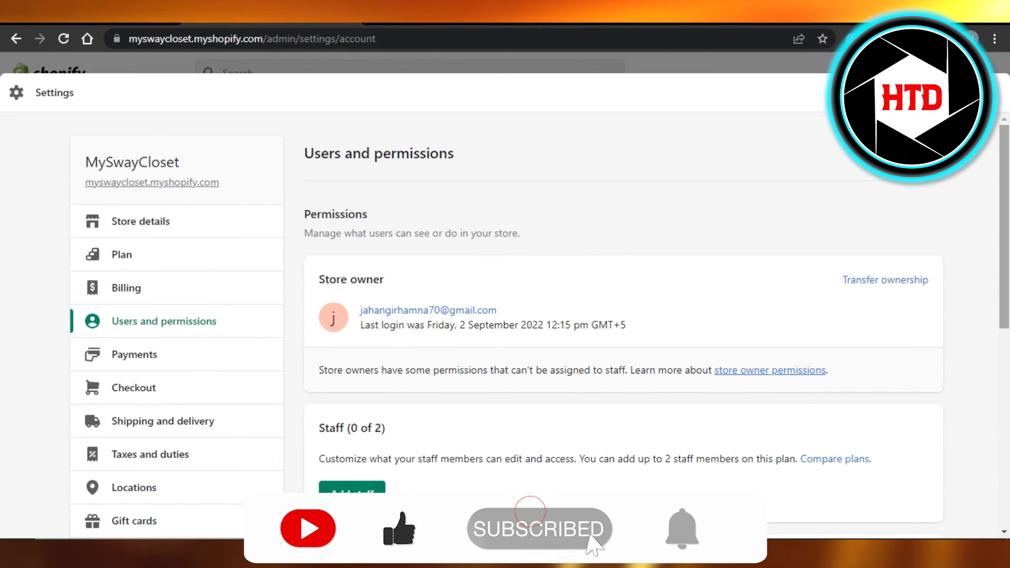